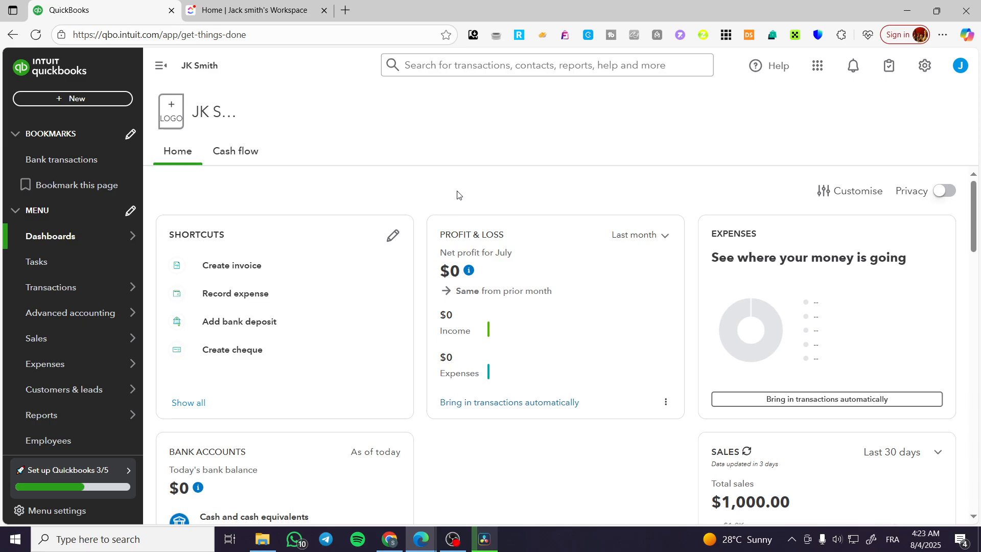
pyautogui.moveTo(455, 186)
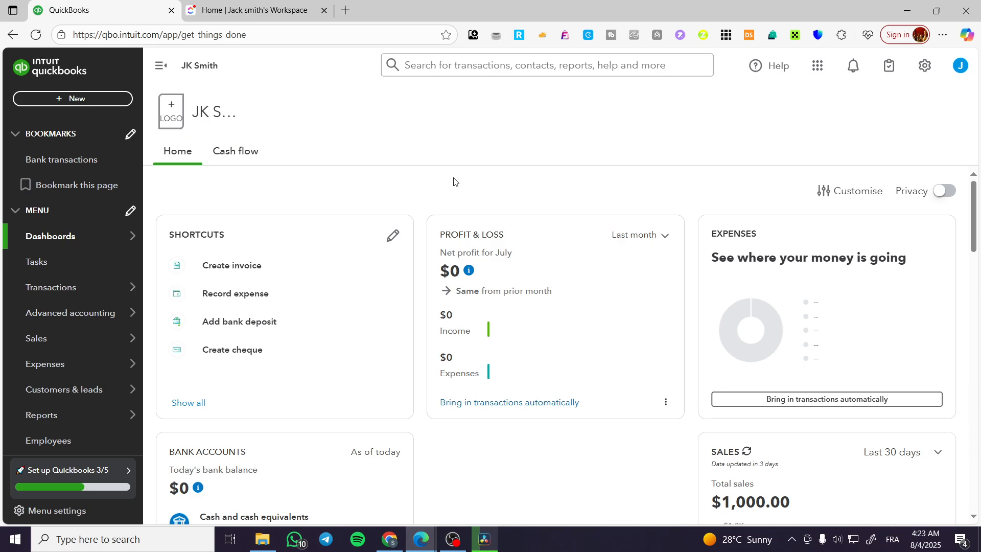
pyautogui.moveTo(194, 143)
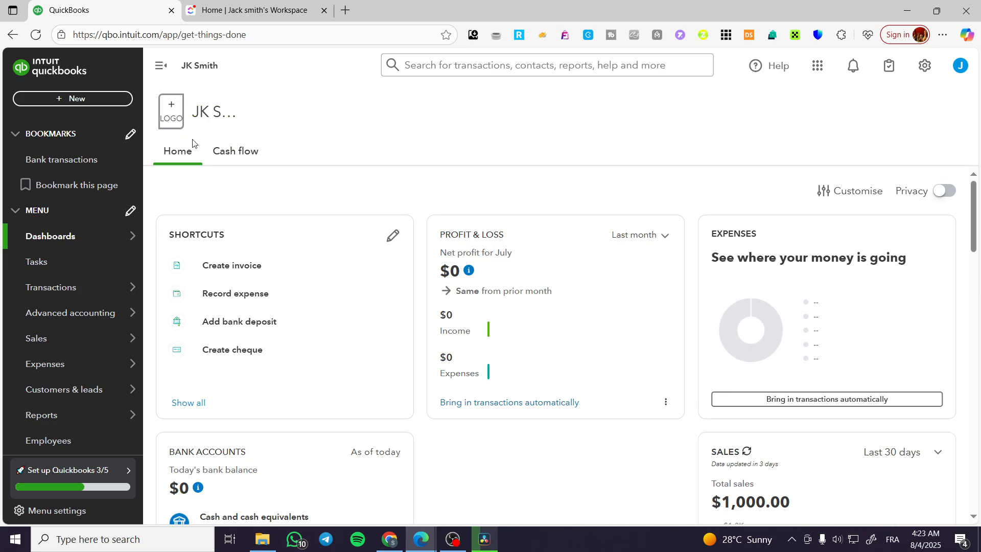
pyautogui.moveTo(50, 236)
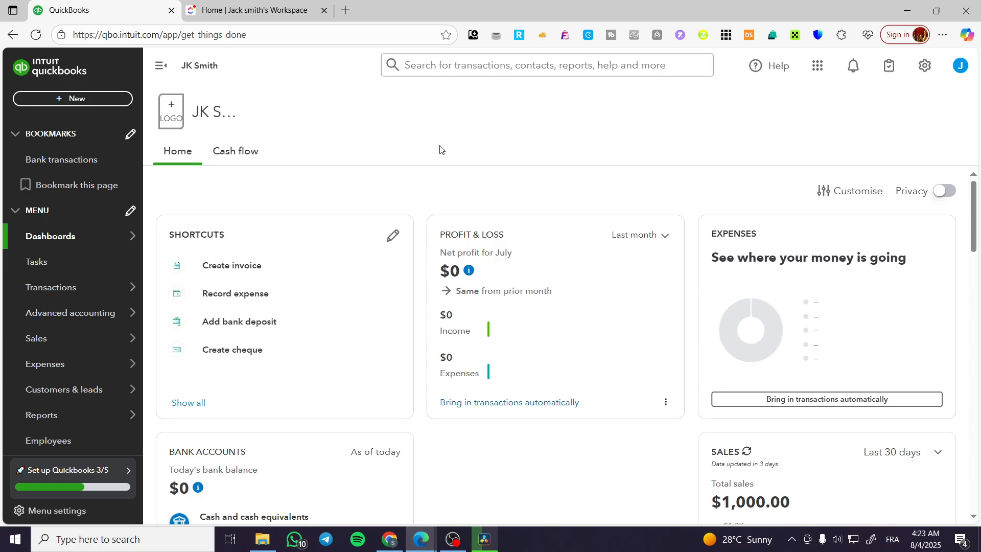
pyautogui.moveTo(757, 168)
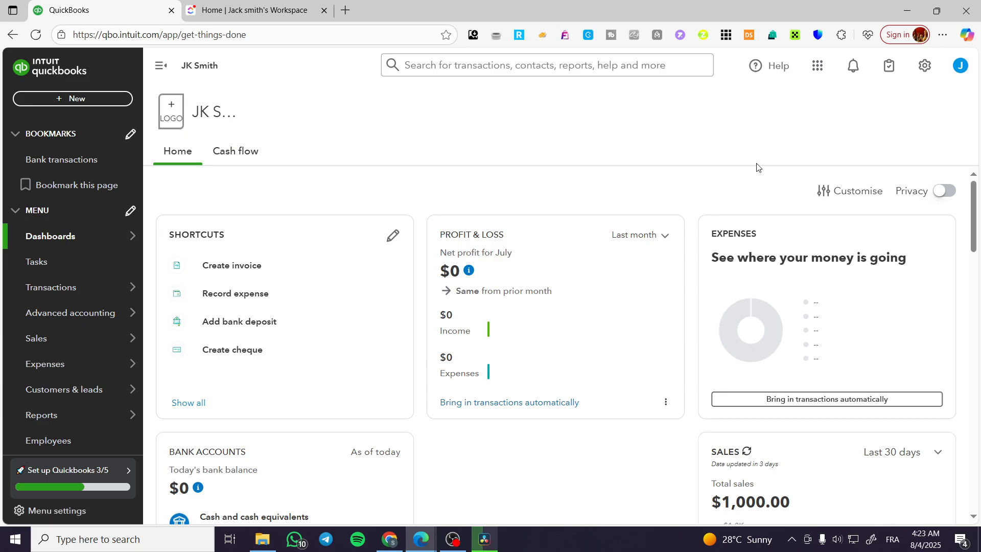
pyautogui.moveTo(88, 106)
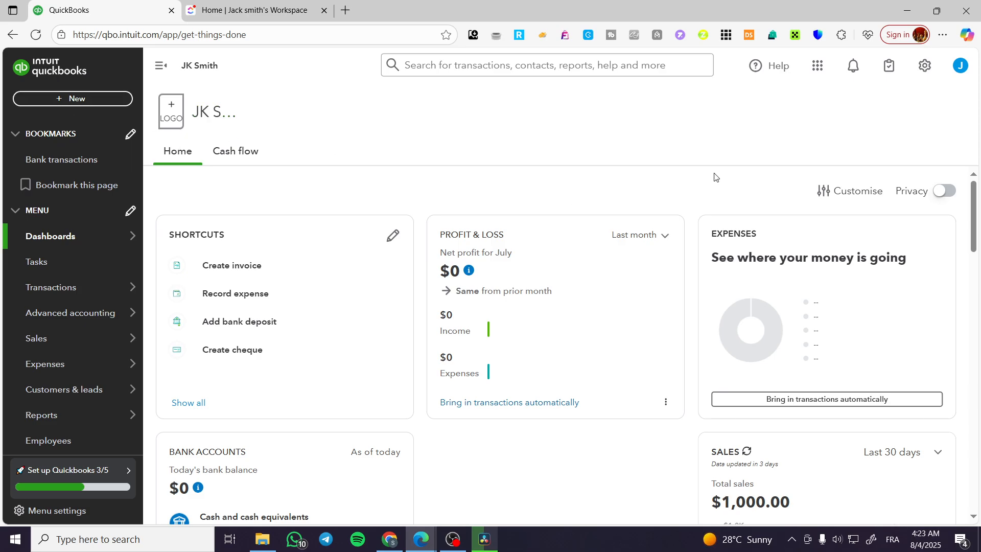
pyautogui.moveTo(263, 288)
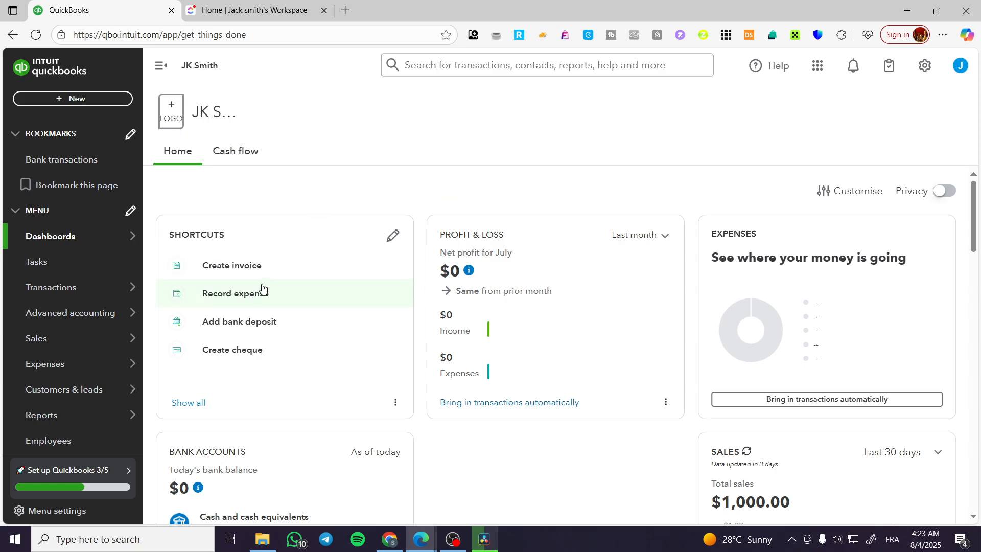
# Go to the Chart of accounts page from the Transactions menu.
pyautogui.click(51, 289)
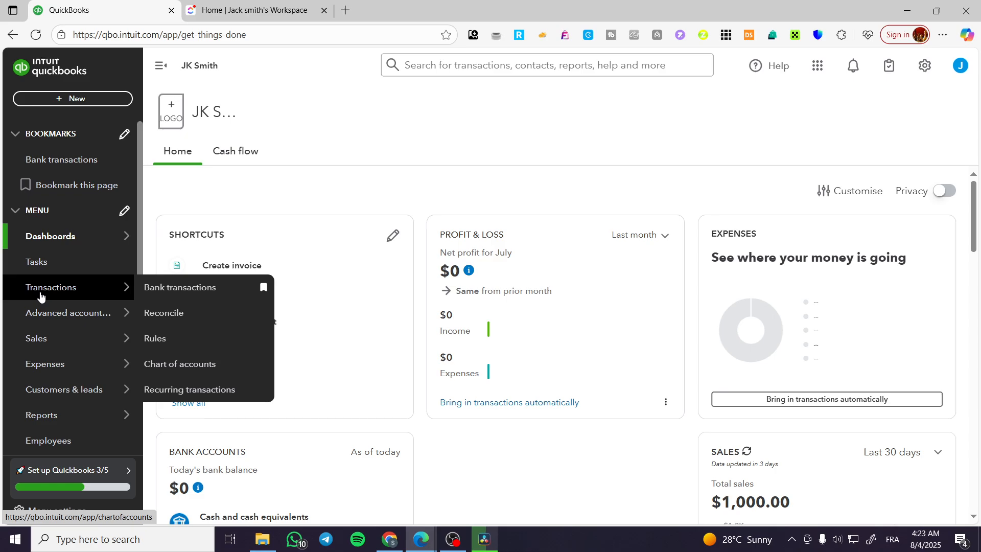
pyautogui.click(180, 364)
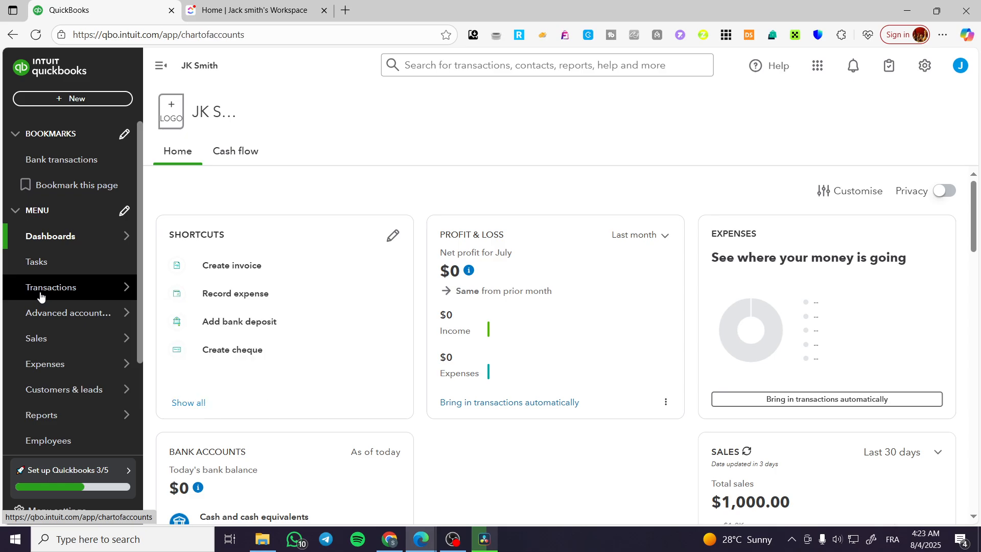
pyautogui.click(51, 287)
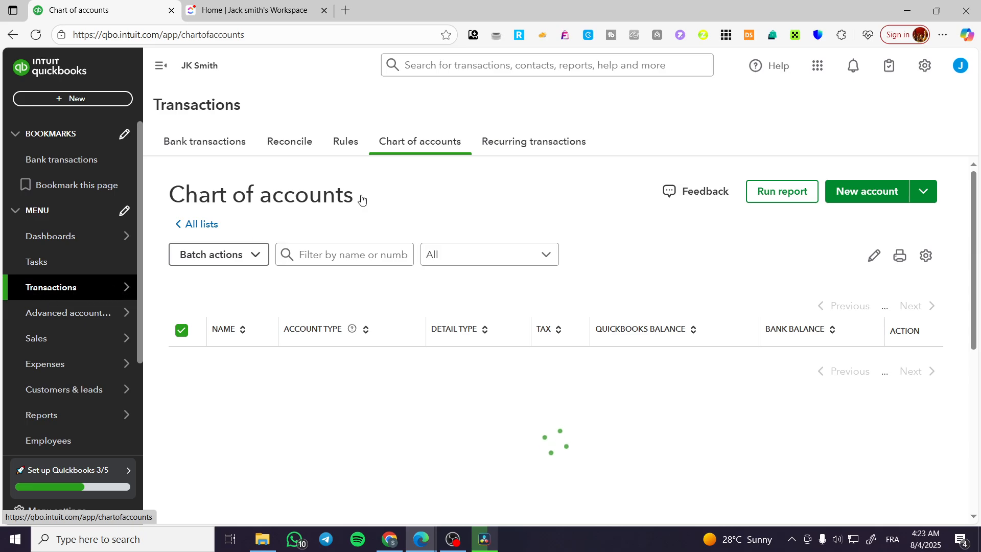
pyautogui.moveTo(420, 153)
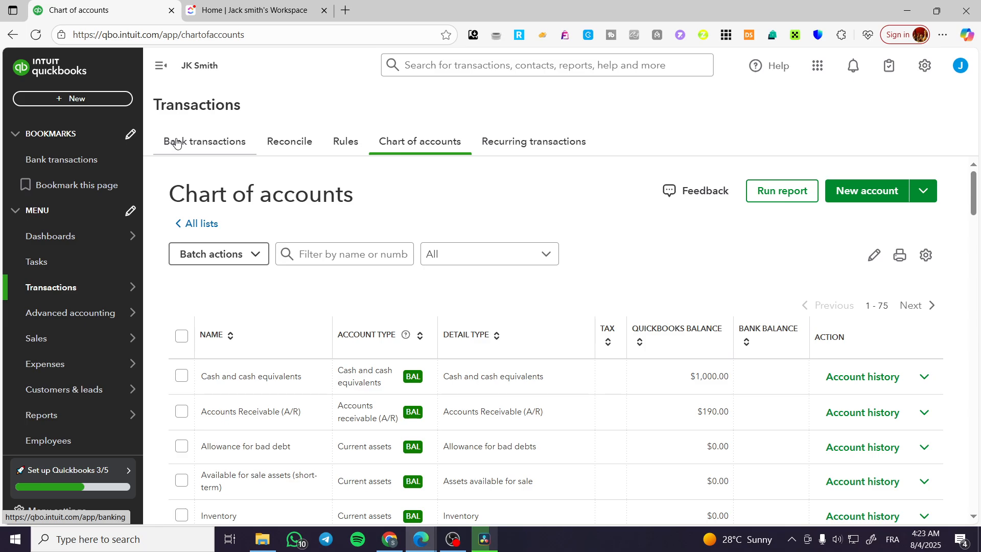
pyautogui.click(205, 141)
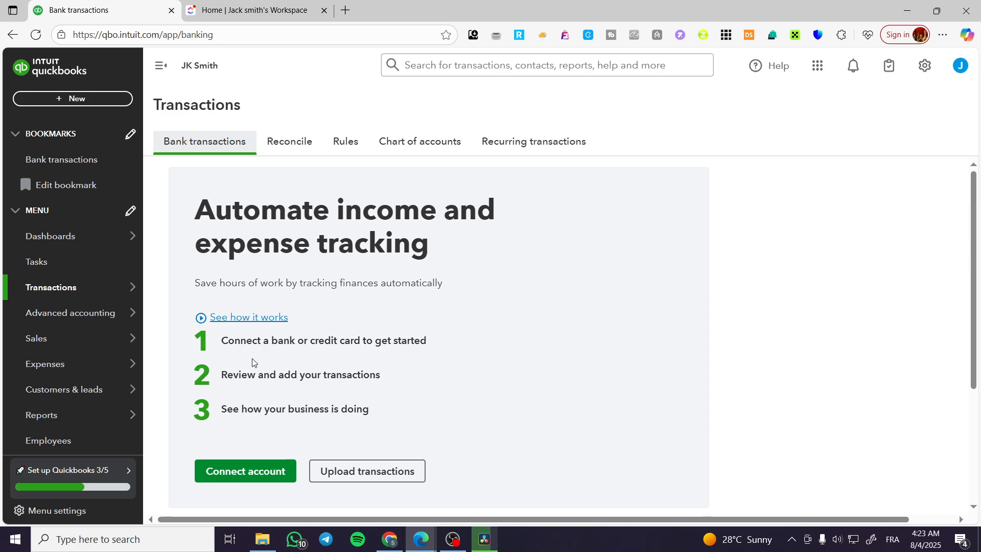
pyautogui.moveTo(447, 399)
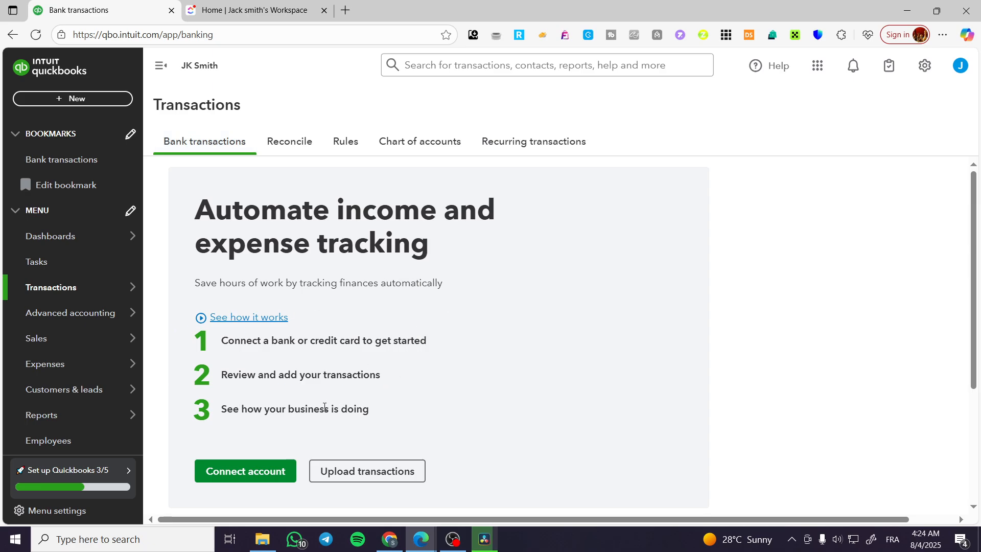
pyautogui.moveTo(685, 167)
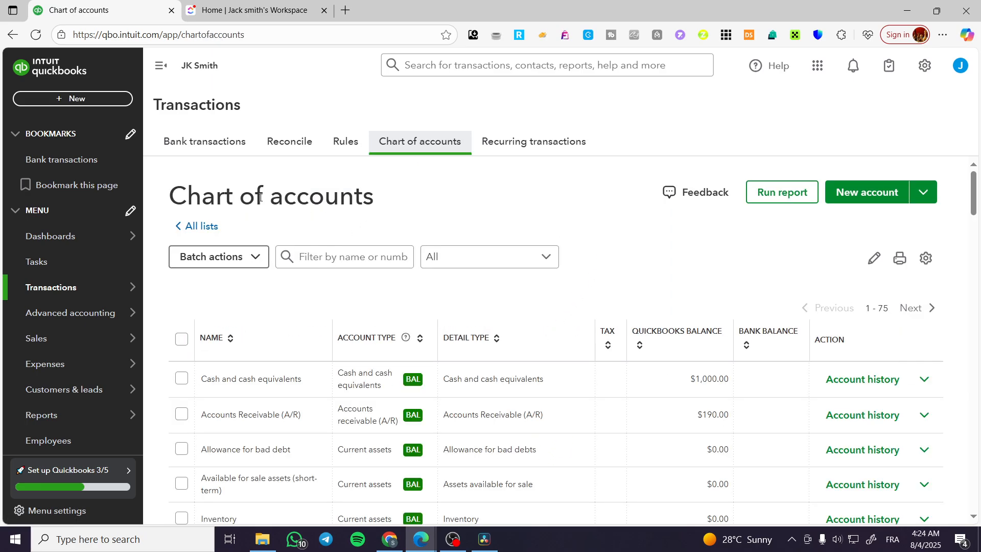
pyautogui.scroll(-3)
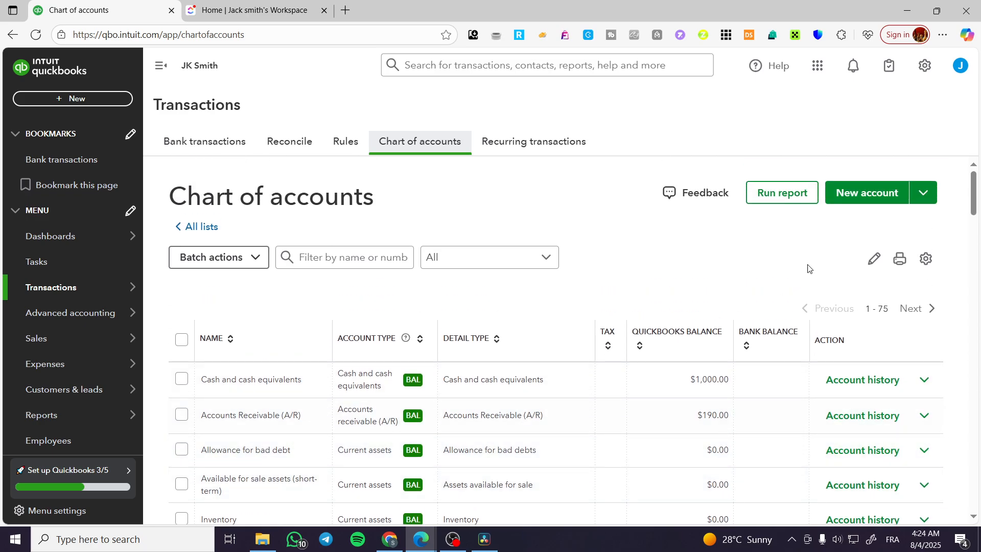
pyautogui.click(867, 192)
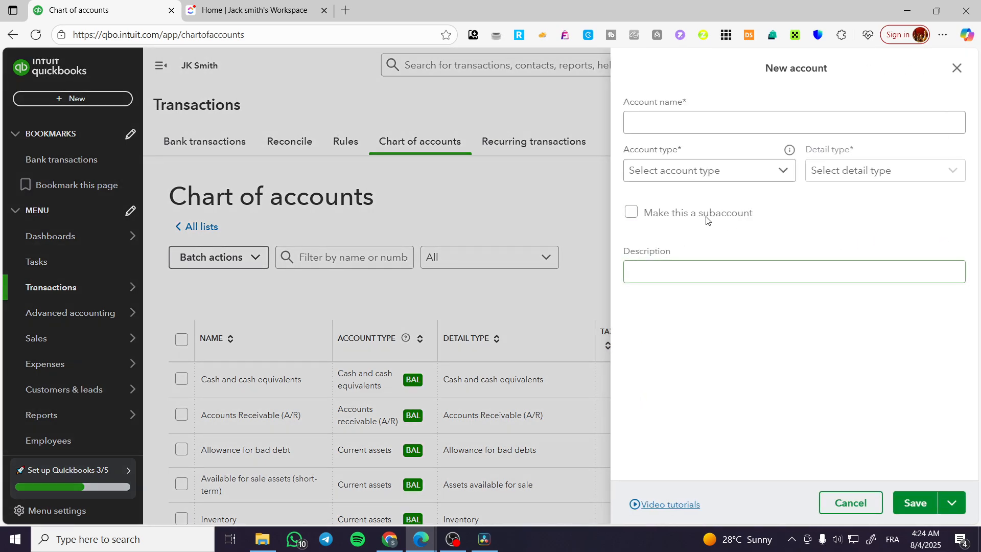
pyautogui.click(707, 171)
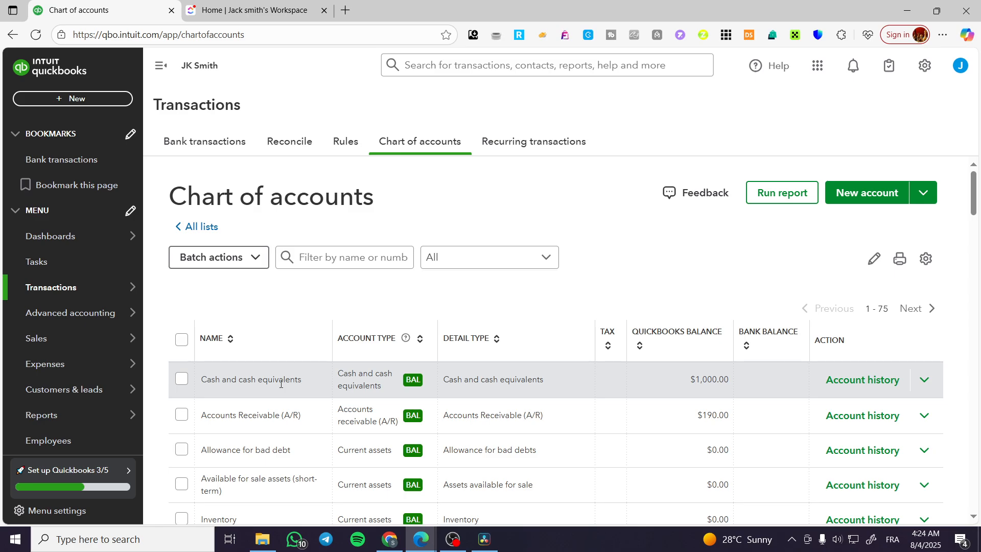
pyautogui.moveTo(300, 295)
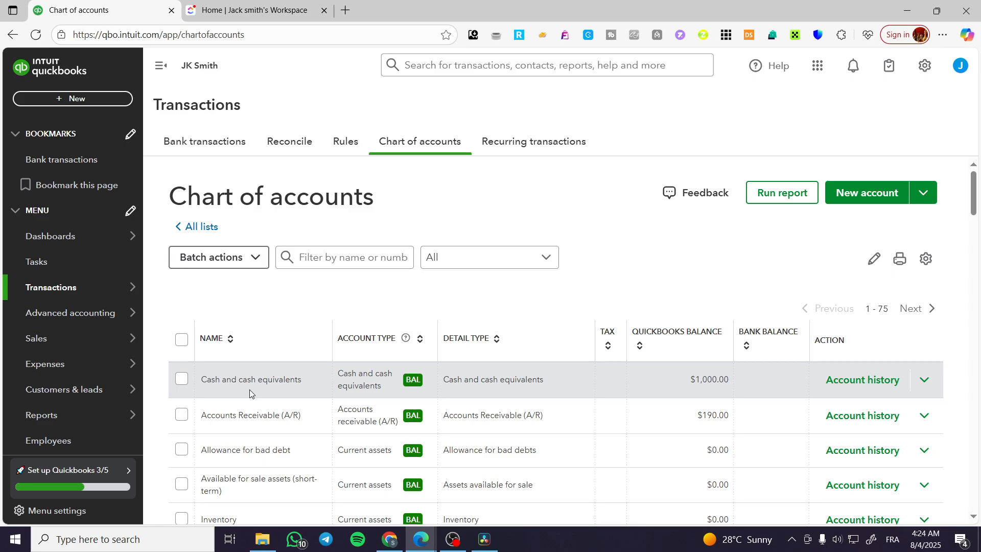
pyautogui.moveTo(274, 395)
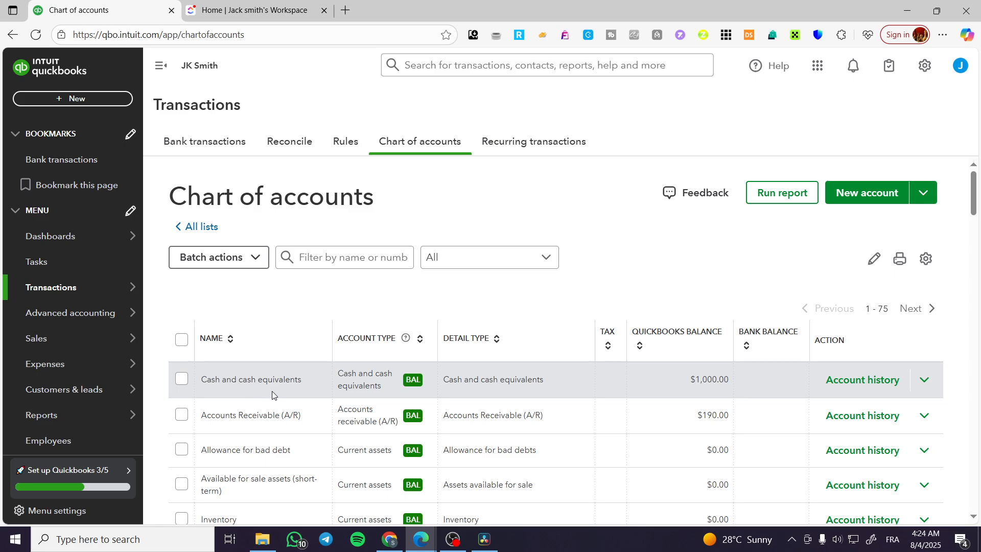
pyautogui.moveTo(221, 426)
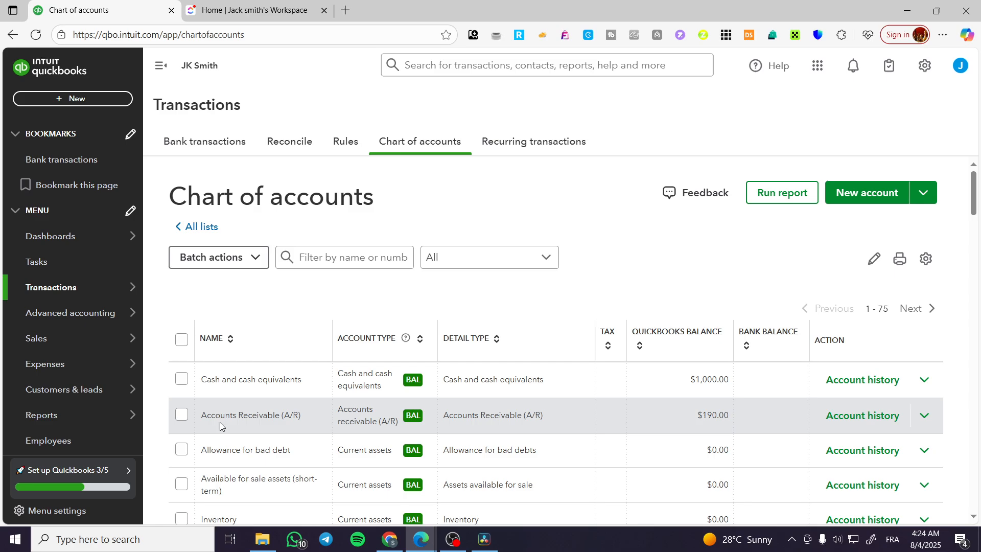
# Open the Inventory account history and dismiss the introduction tip.
pyautogui.scroll(-3)
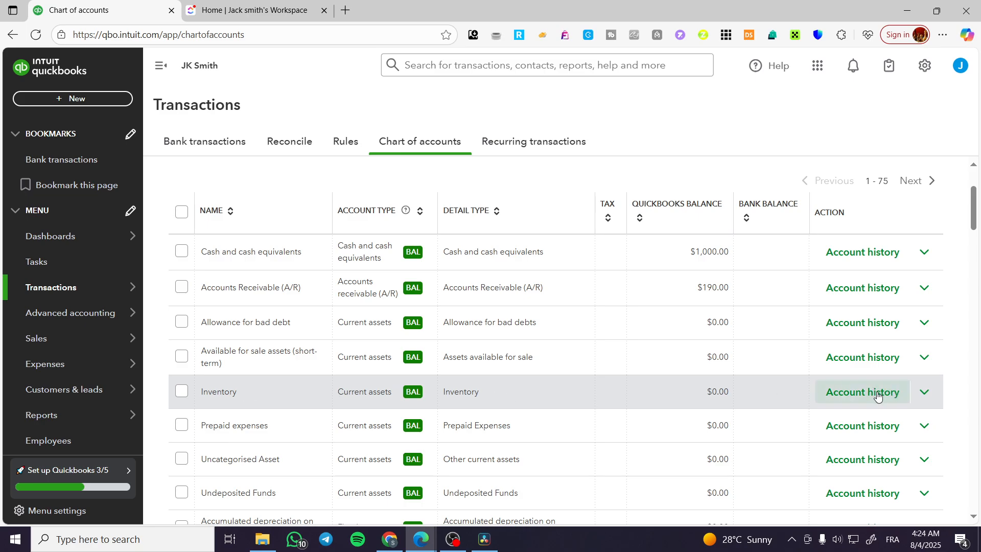
pyautogui.click(863, 392)
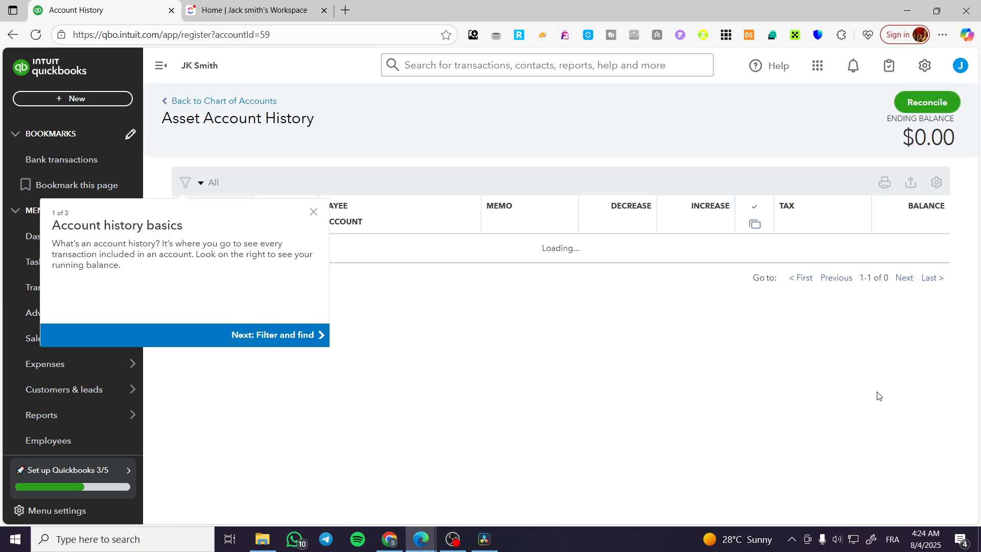
pyautogui.click(314, 211)
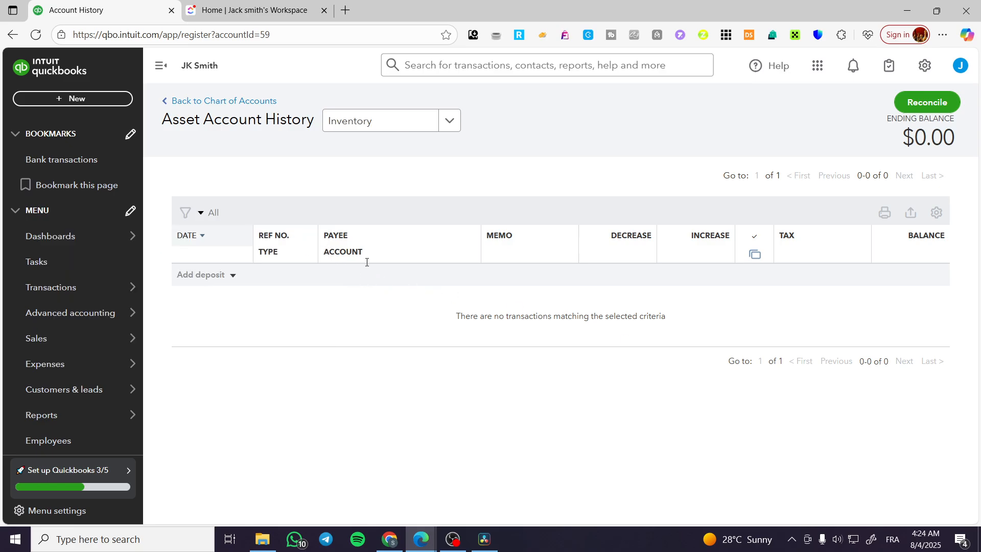
pyautogui.moveTo(202, 275)
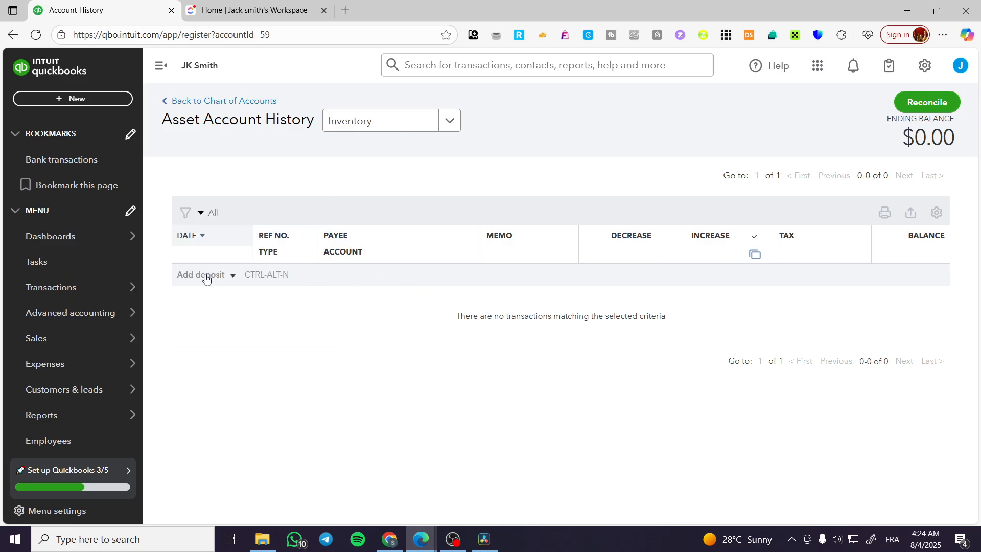
# Add a deposit row dated 04/08/2025, leaving the payee unchosen.
pyautogui.click(199, 274)
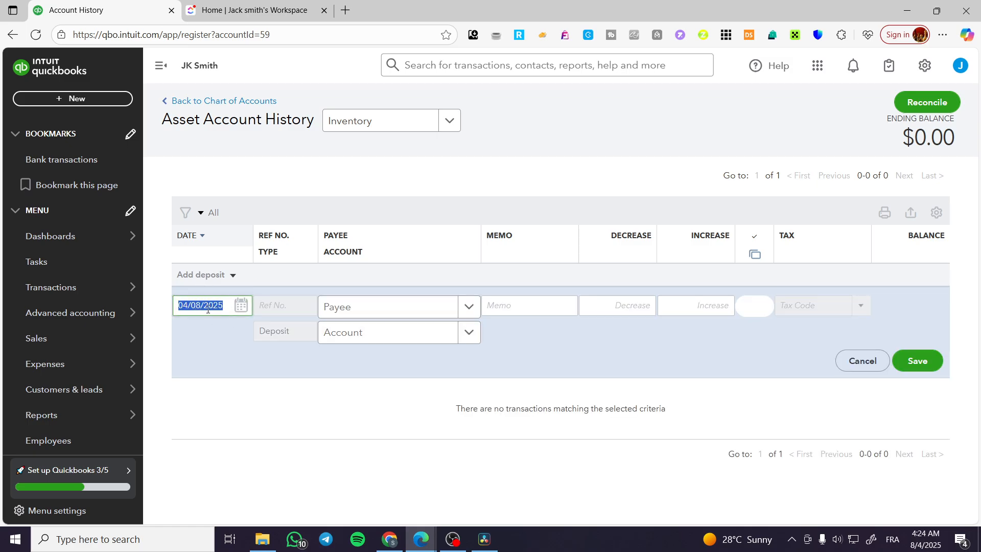
pyautogui.click(388, 306)
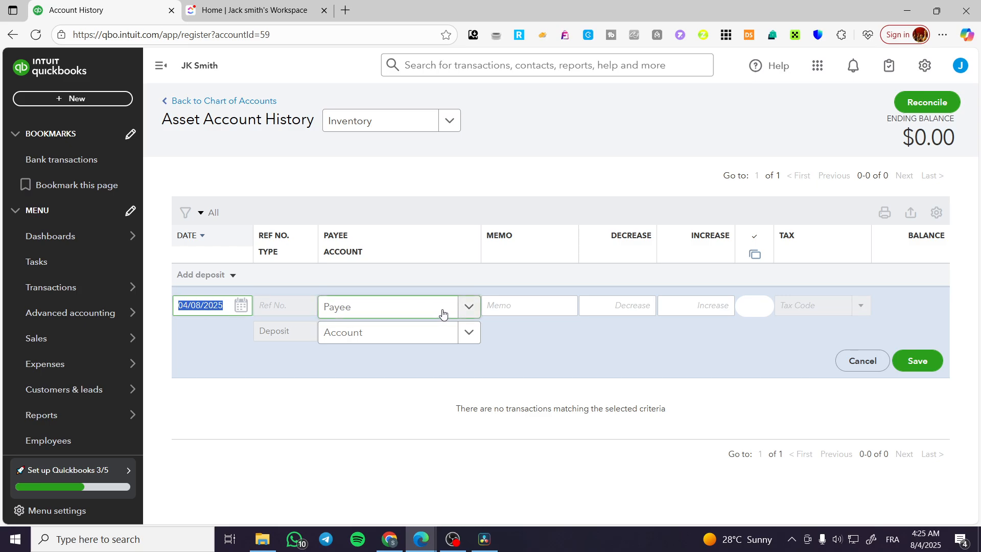
pyautogui.click(469, 307)
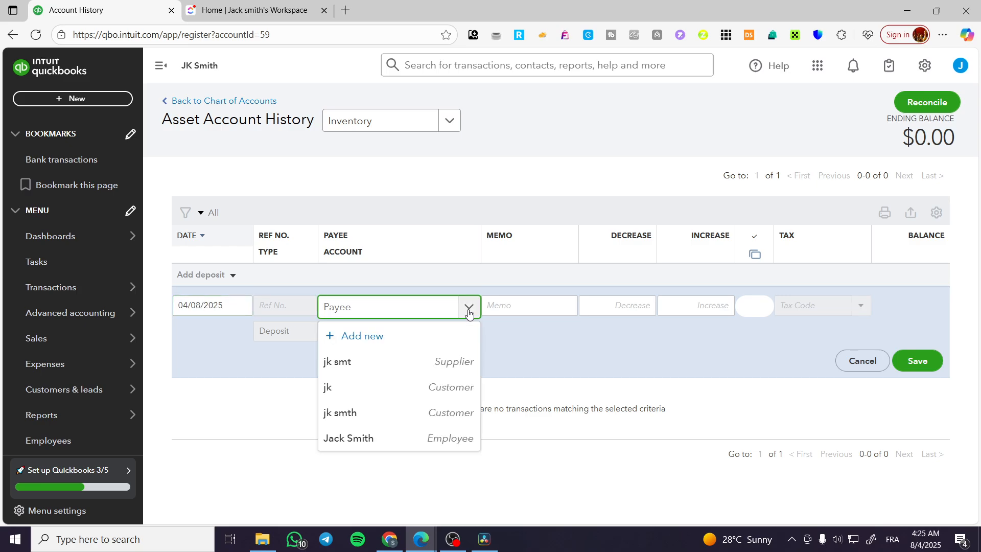
pyautogui.click(469, 308)
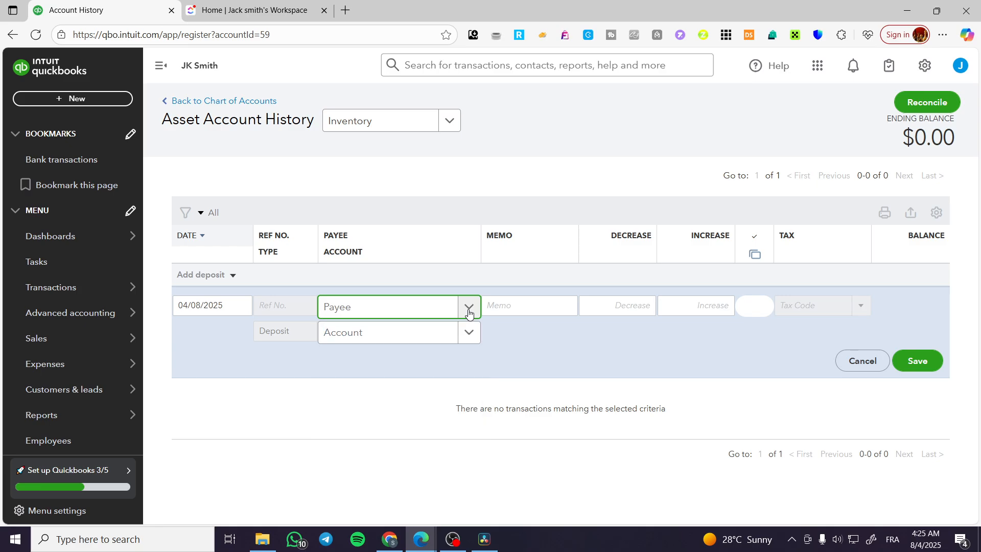
pyautogui.click(468, 332)
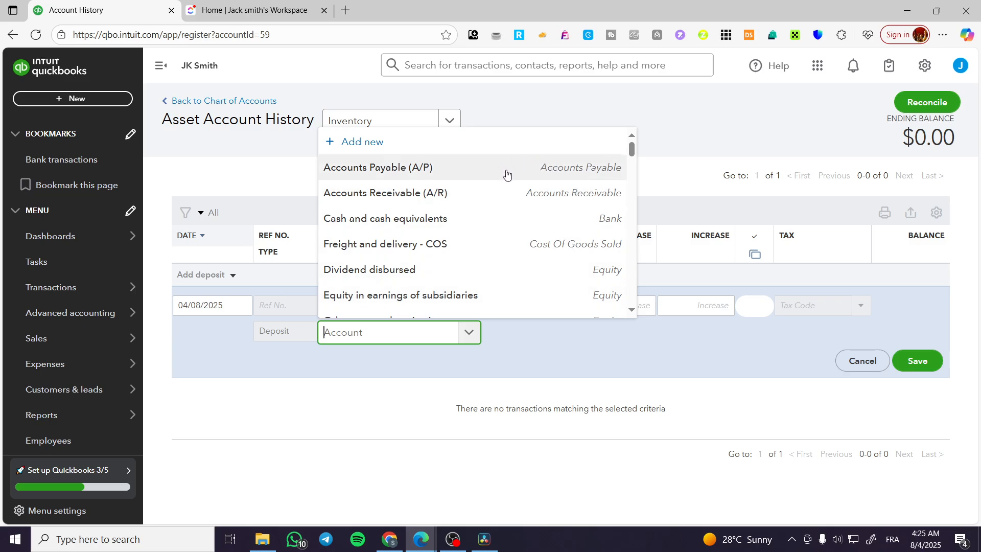
pyautogui.moveTo(385, 218)
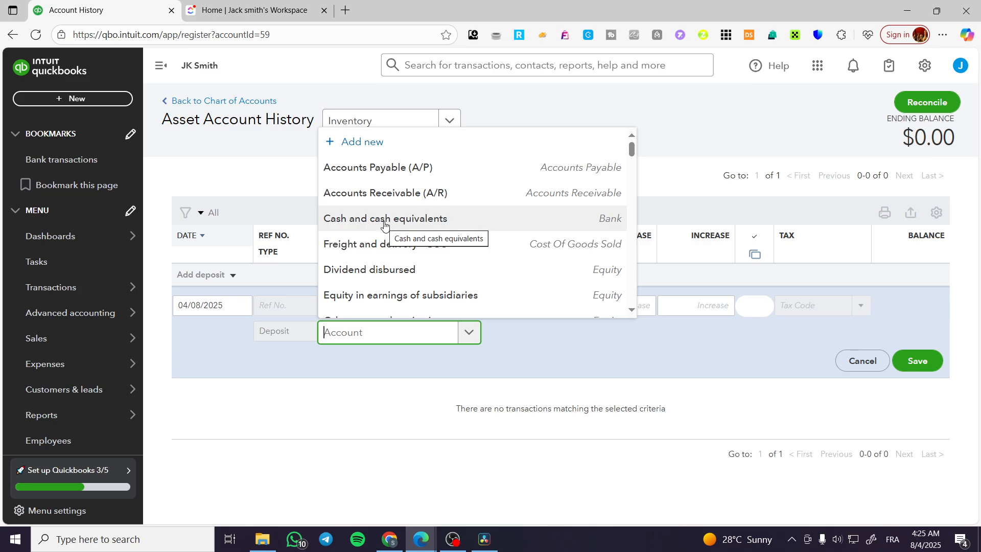
# Pick Cash and cash equivalents, then change the deposit account to Bank charges.
pyautogui.click(385, 218)
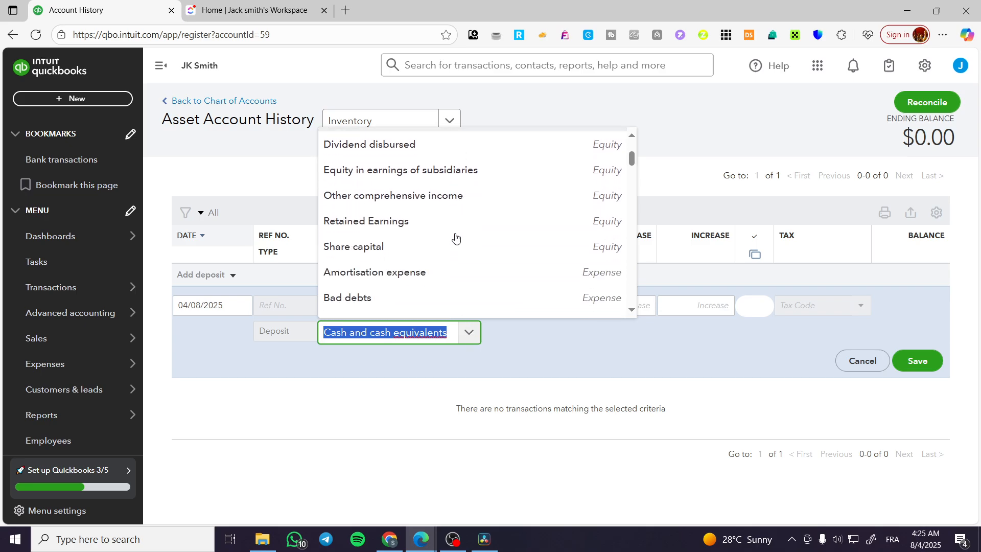
pyautogui.scroll(-3)
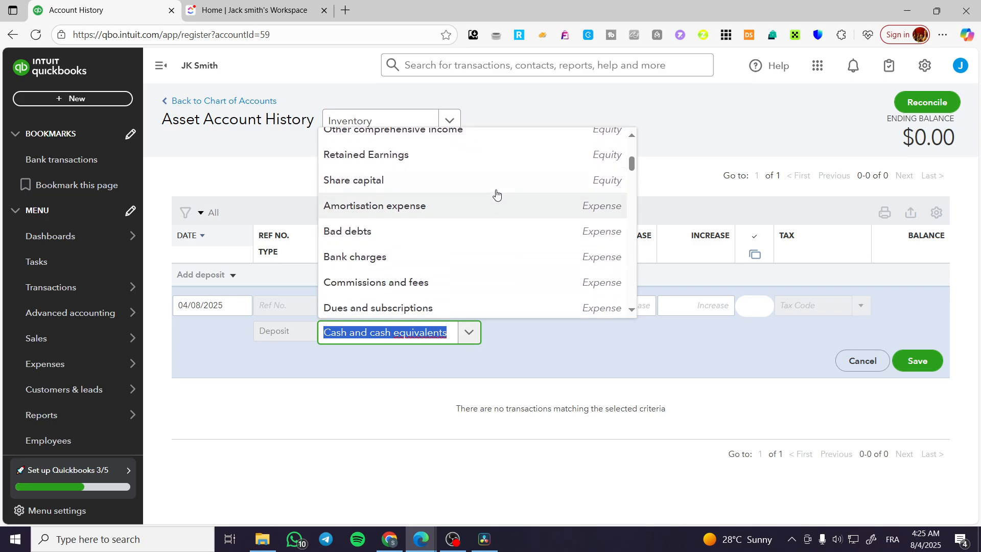
pyautogui.moveTo(480, 257)
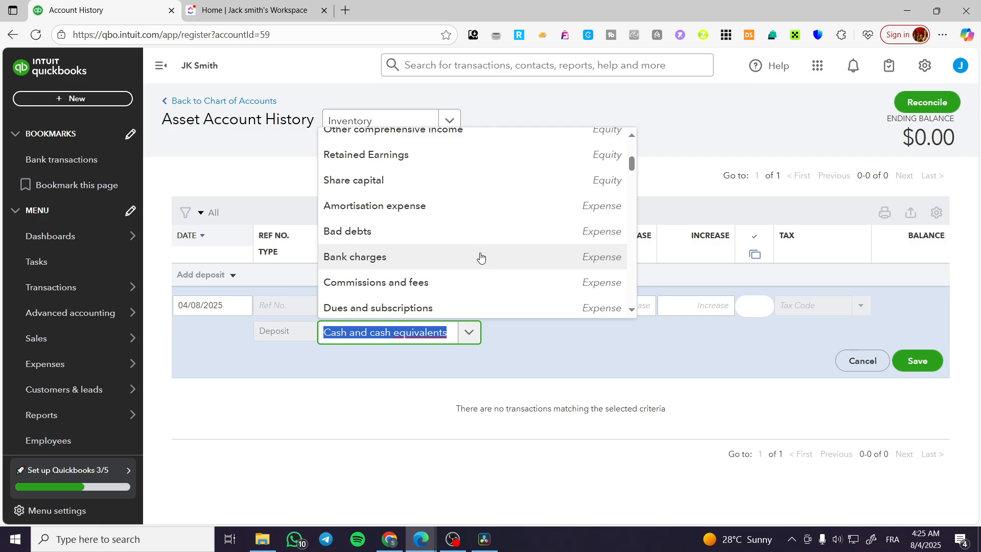
pyautogui.click(355, 256)
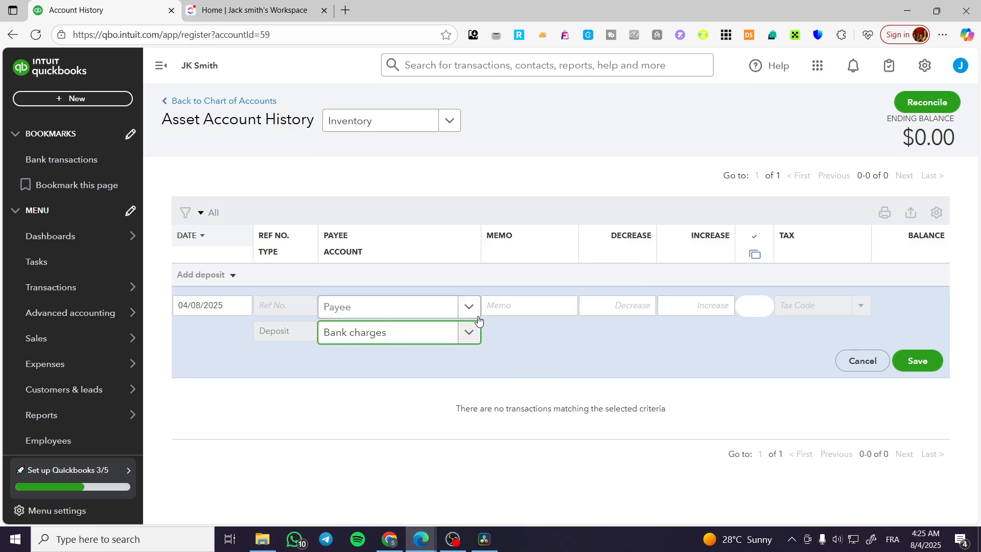
# Move through Memo and Decrease and enter the amount in the Increase column.
pyautogui.click(528, 306)
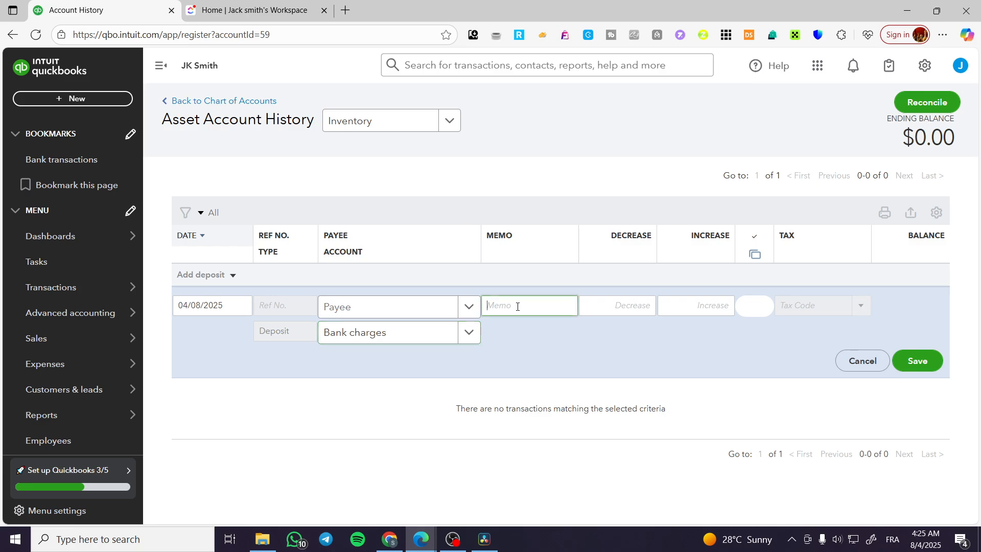
pyautogui.click(617, 305)
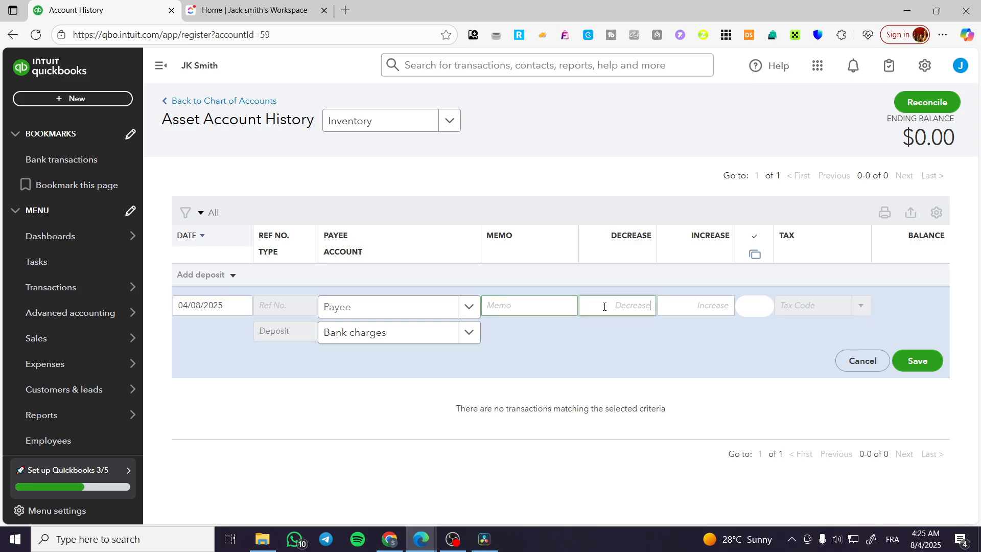
pyautogui.click(695, 305)
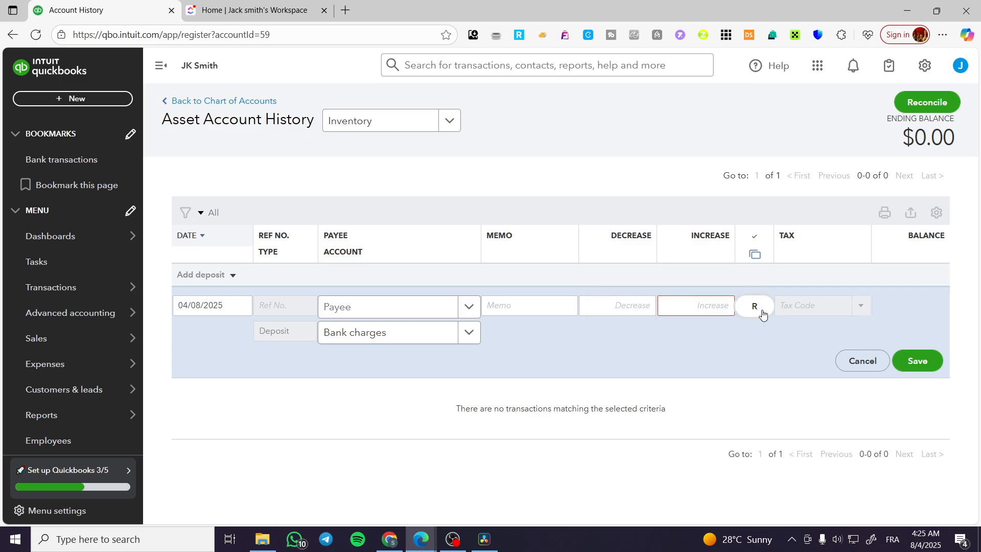
pyautogui.click(695, 306)
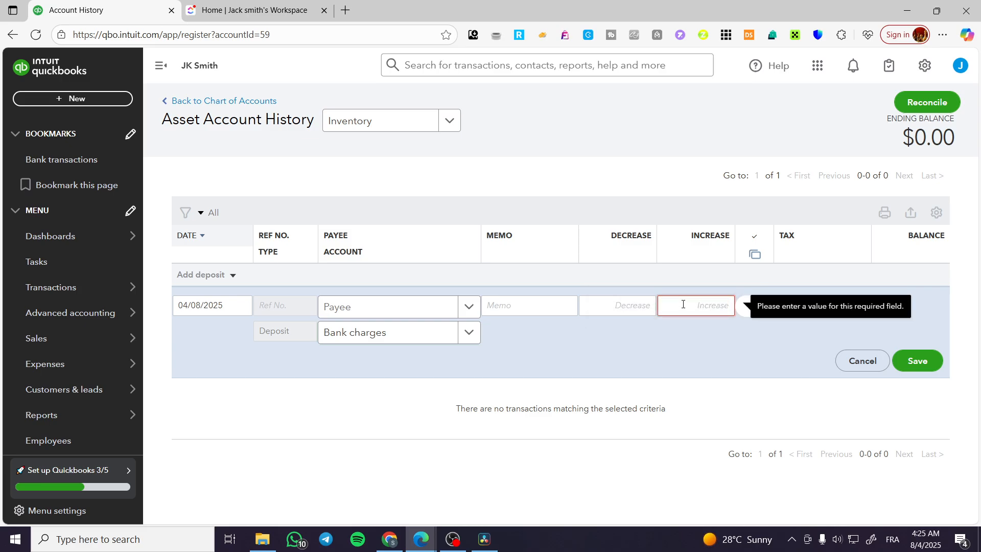
pyautogui.write('1.00')
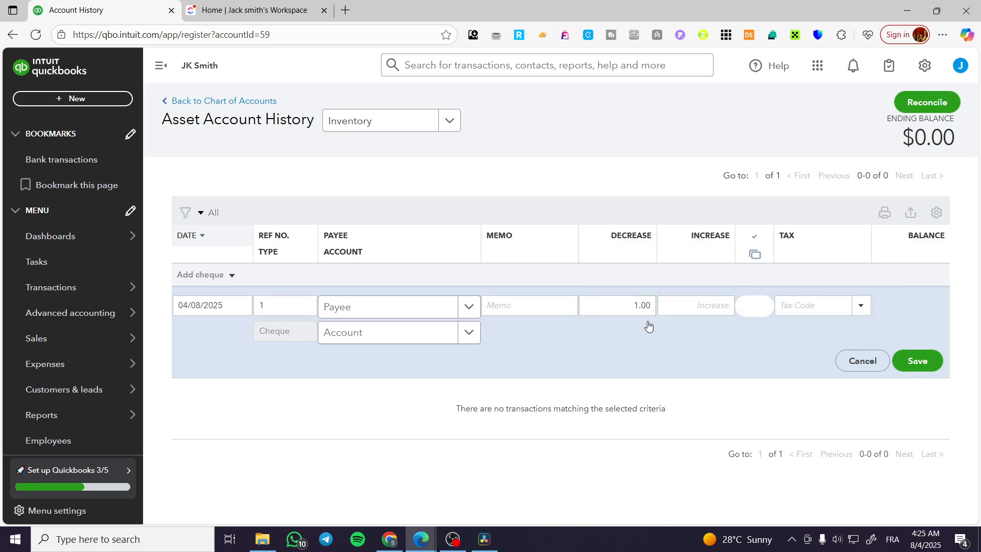
pyautogui.click(695, 306)
pyautogui.write('2')
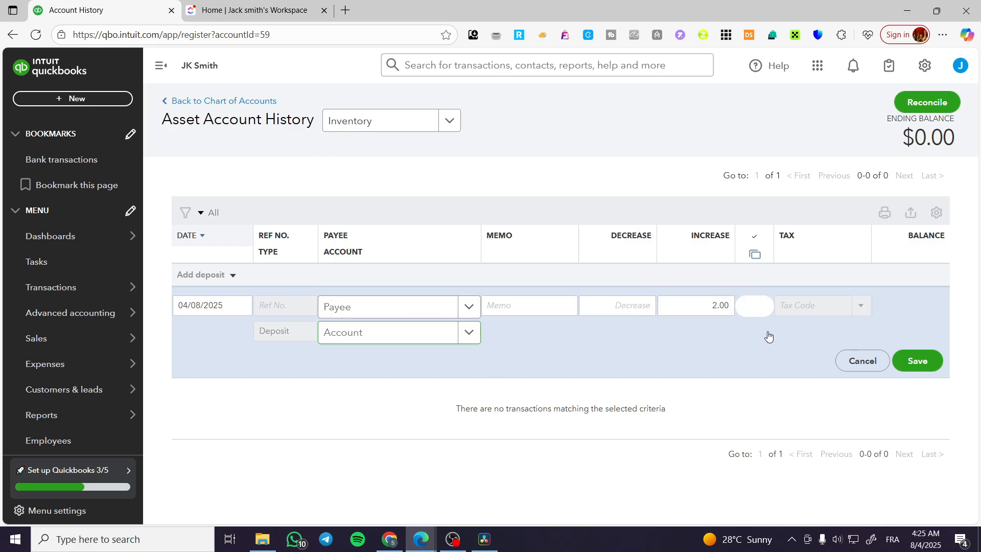
pyautogui.moveTo(399, 291)
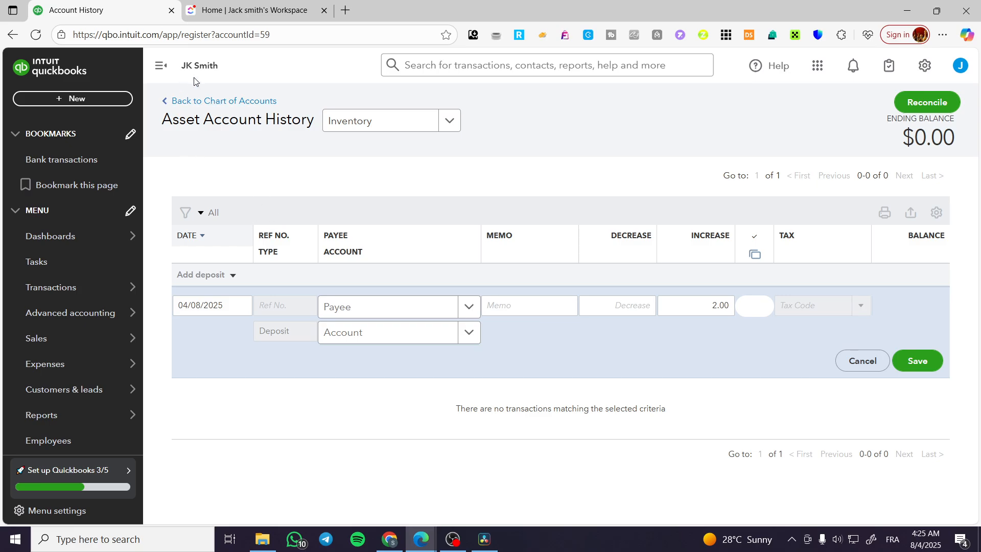
pyautogui.moveTo(70, 313)
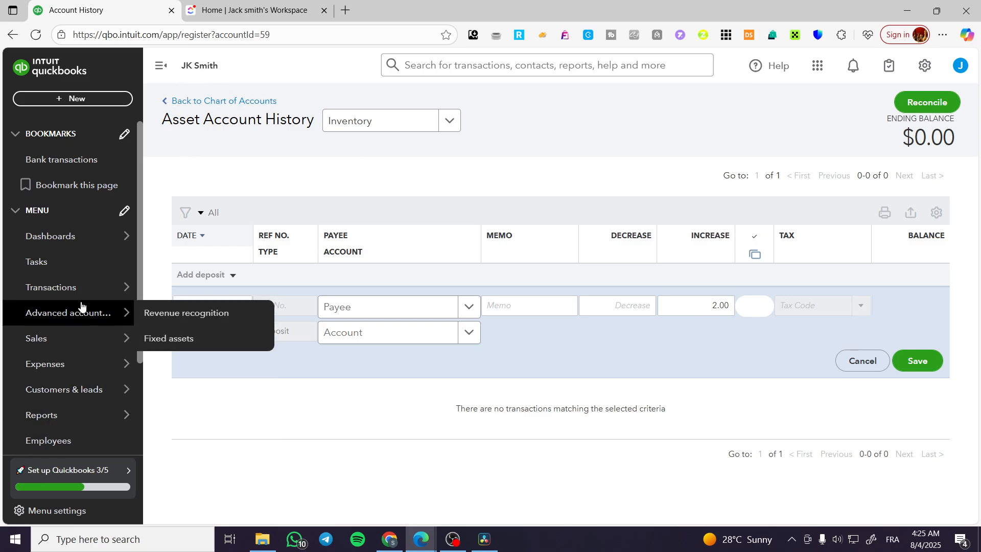
pyautogui.moveTo(51, 287)
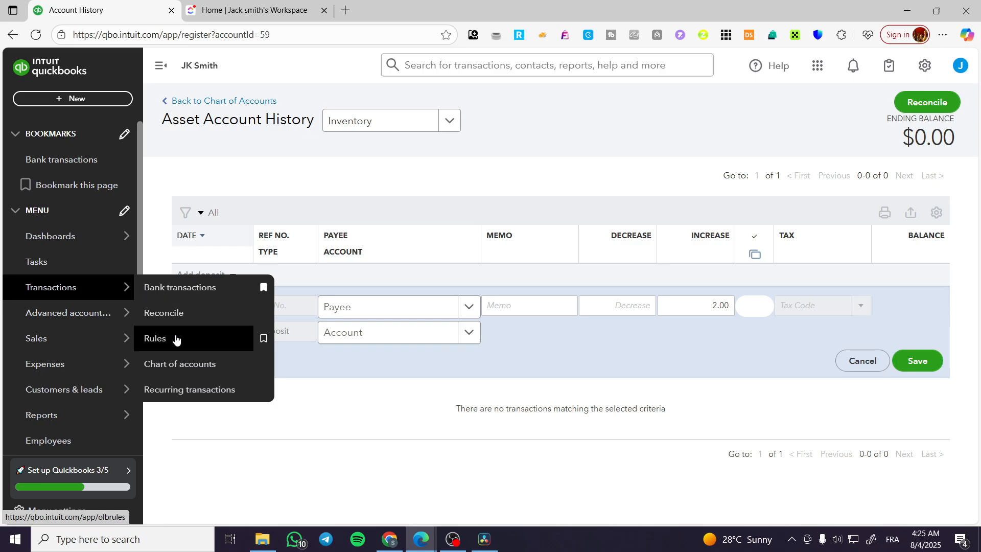
# Leave the register without saving and open the Cash and cash equivalents account history.
pyautogui.click(180, 364)
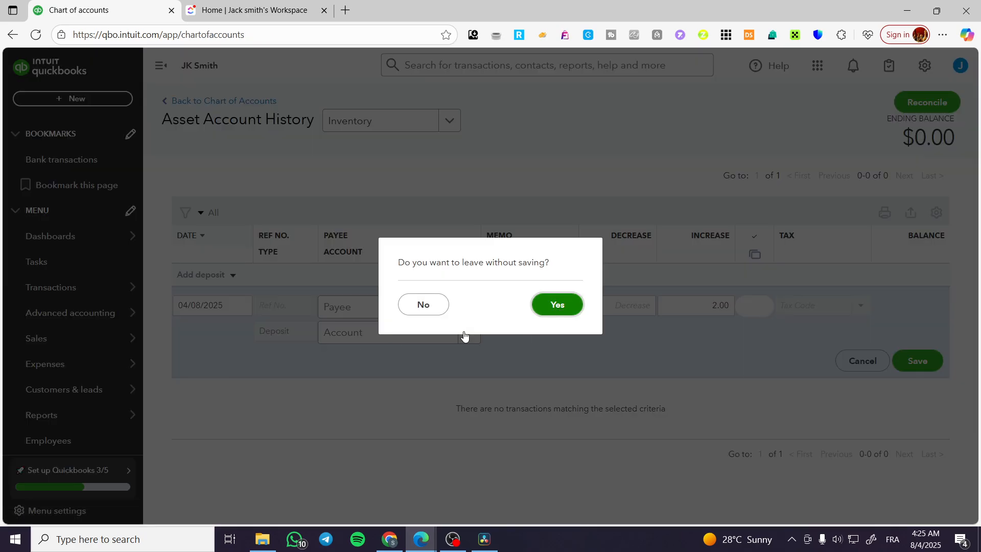
pyautogui.click(556, 304)
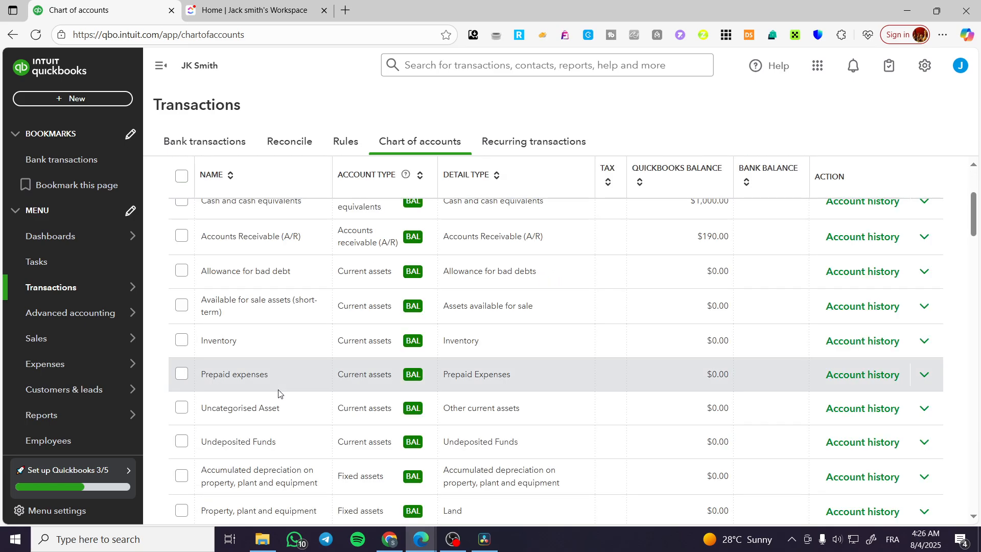
pyautogui.scroll(-3)
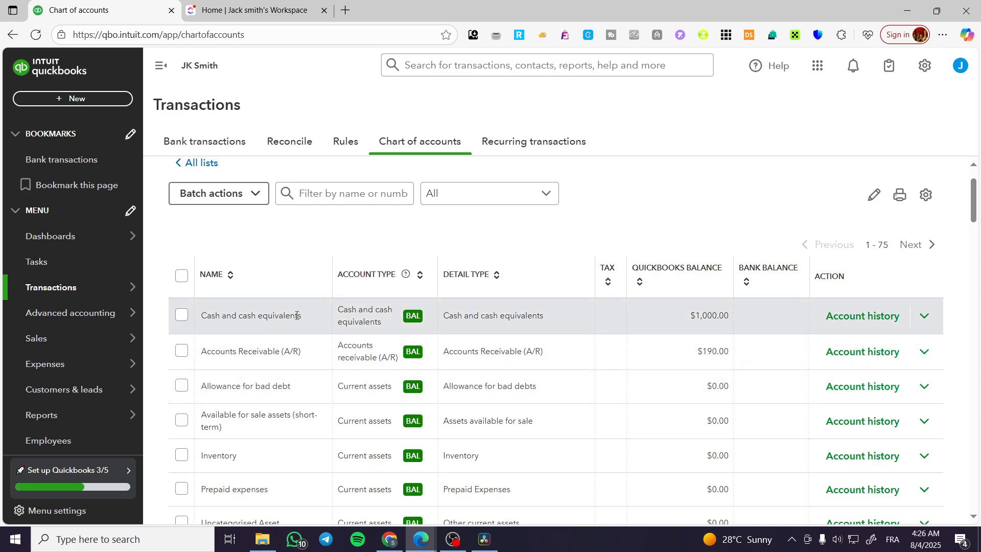
pyautogui.click(861, 316)
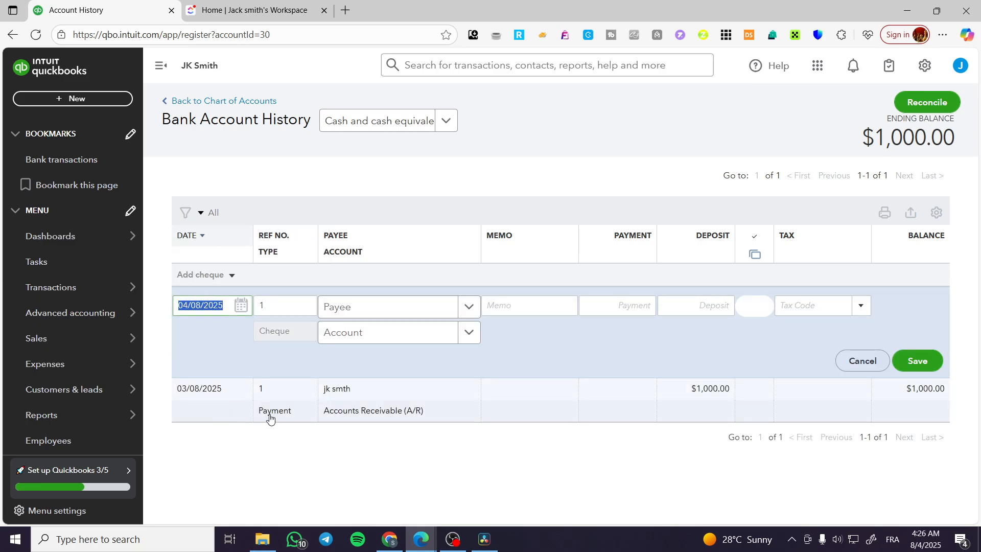
# Select the existing payment row and add a new Deposit entry.
pyautogui.click(528, 305)
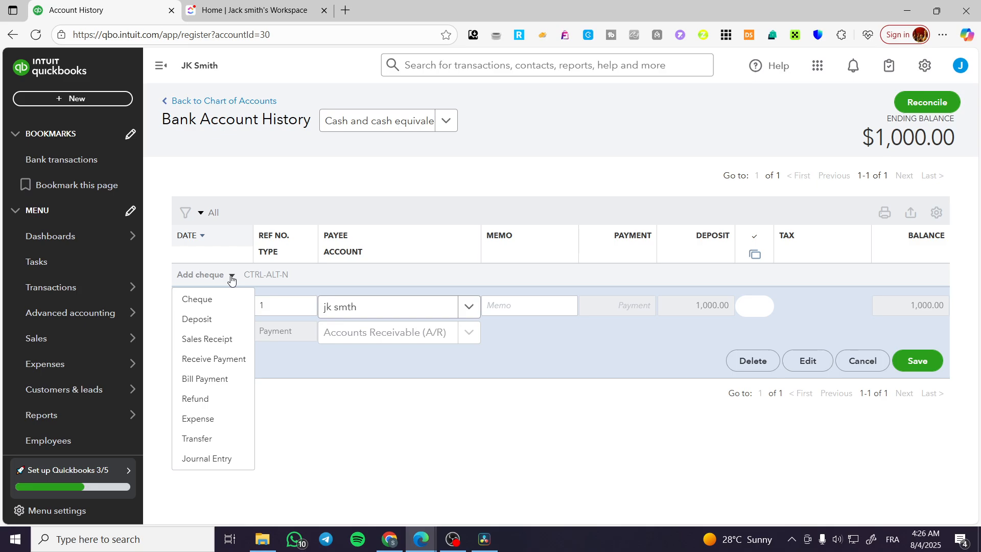
pyautogui.moveTo(197, 319)
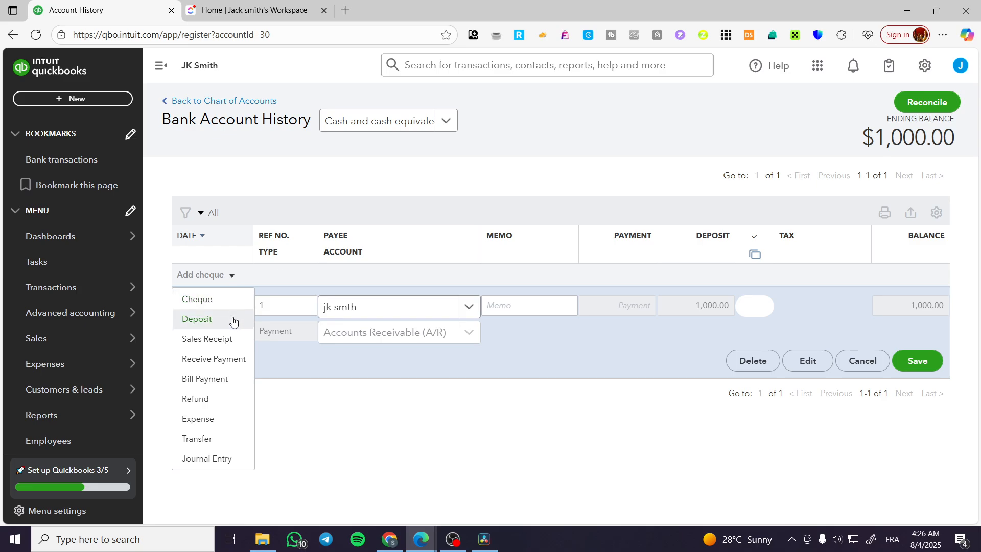
pyautogui.click(196, 320)
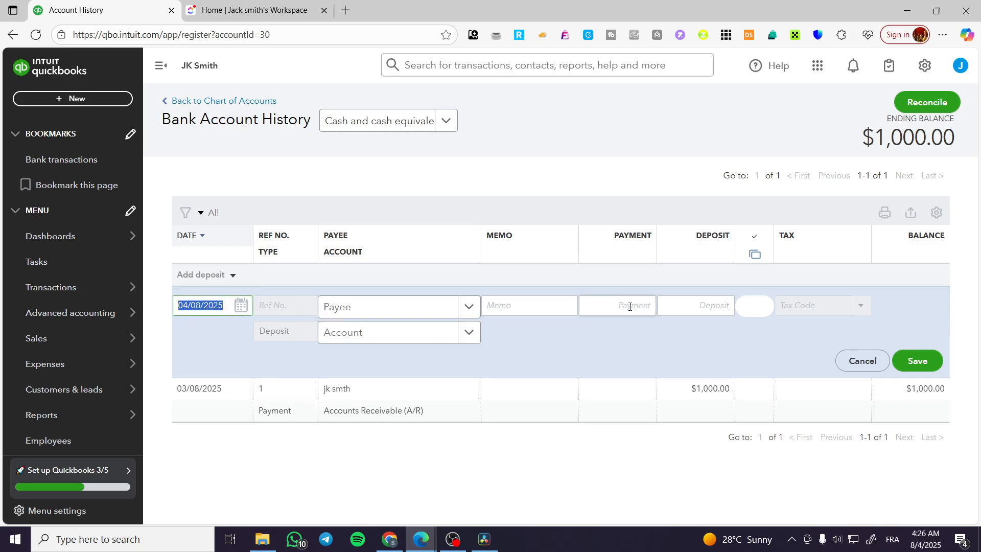
# Enter 1000 as the deposit amount, start choosing a payee, then go to Dashboards.
pyautogui.write('1000')
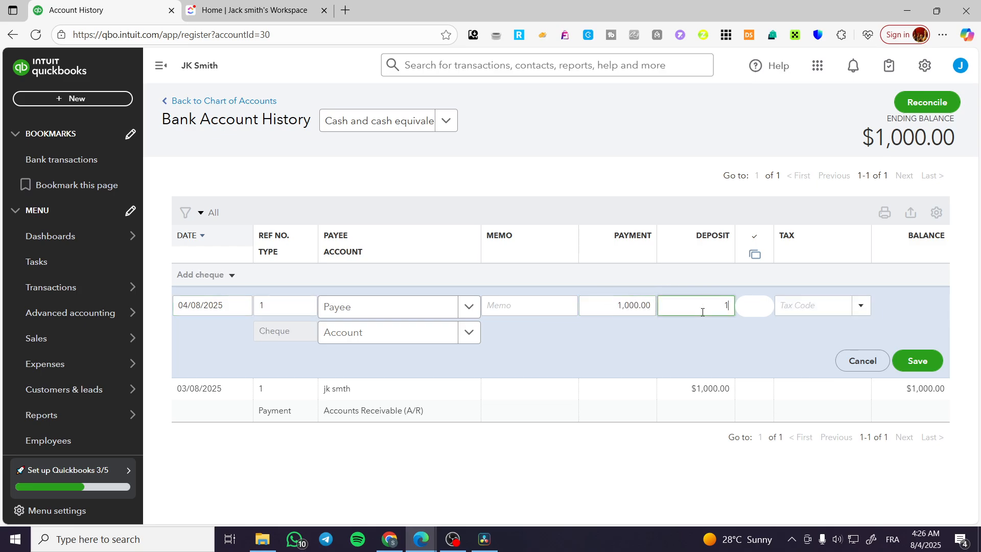
pyautogui.write('000.00')
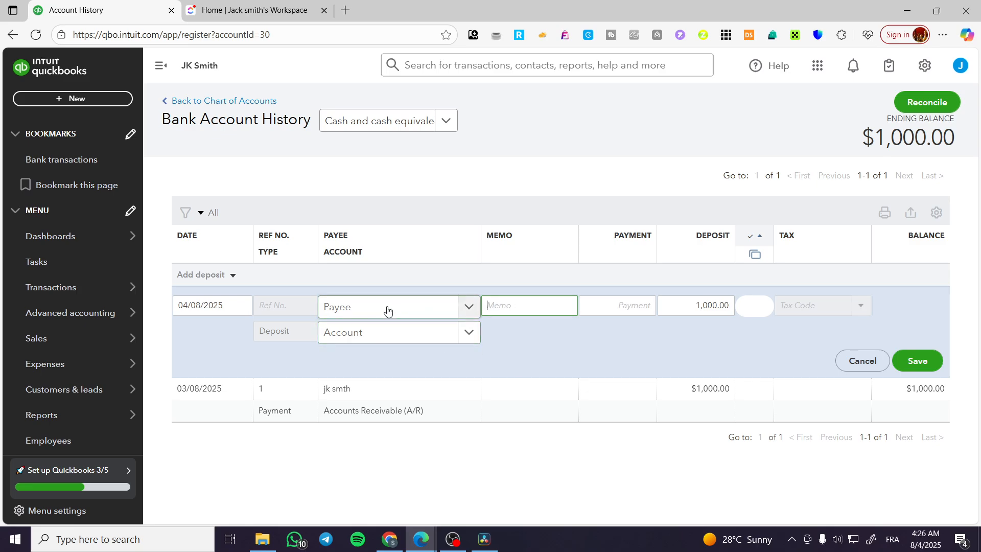
pyautogui.click(386, 332)
pyautogui.write('jk')
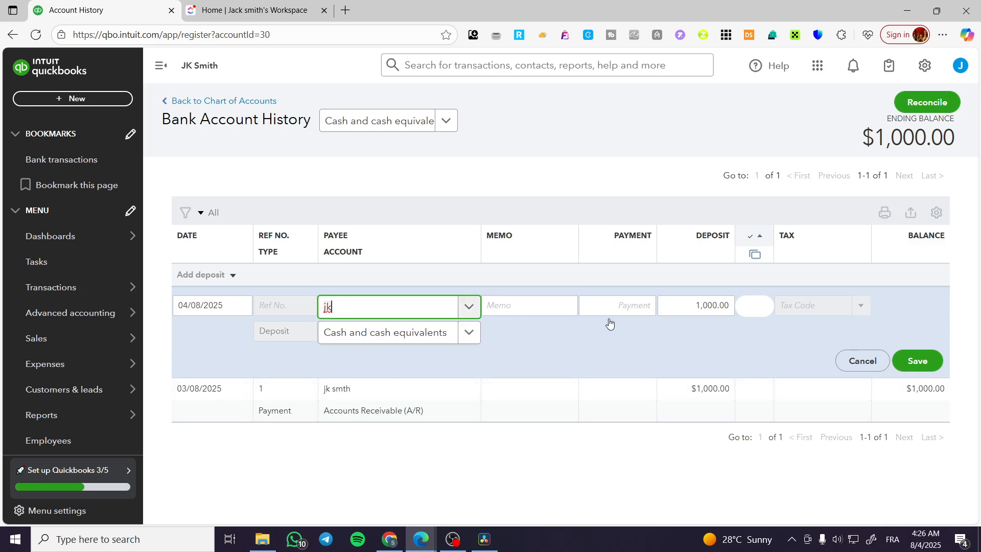
pyautogui.click(916, 360)
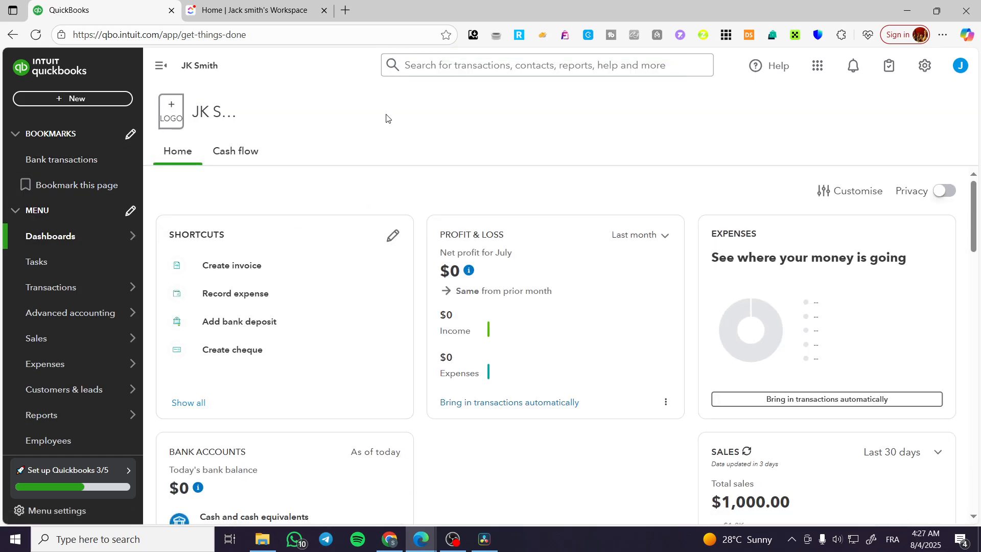
pyautogui.moveTo(392, 118)
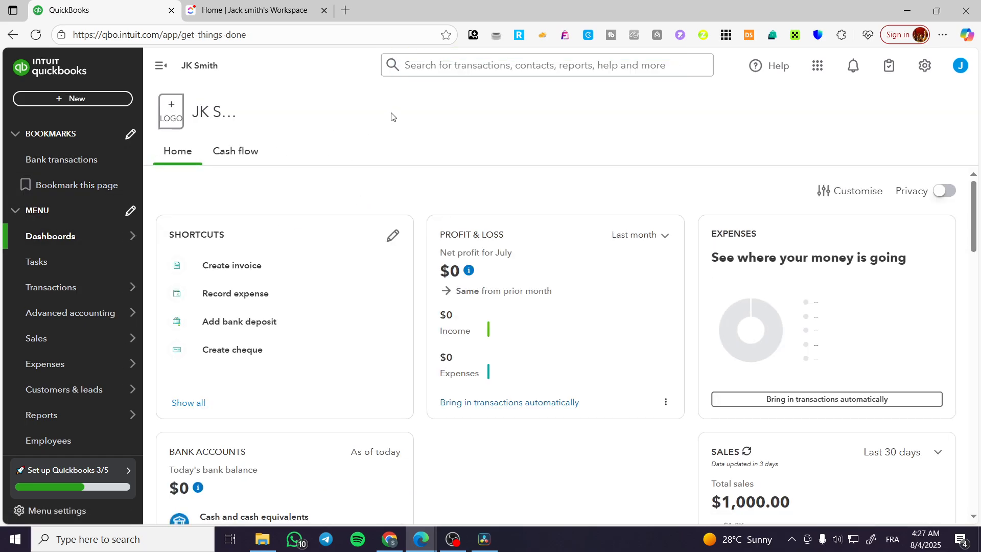